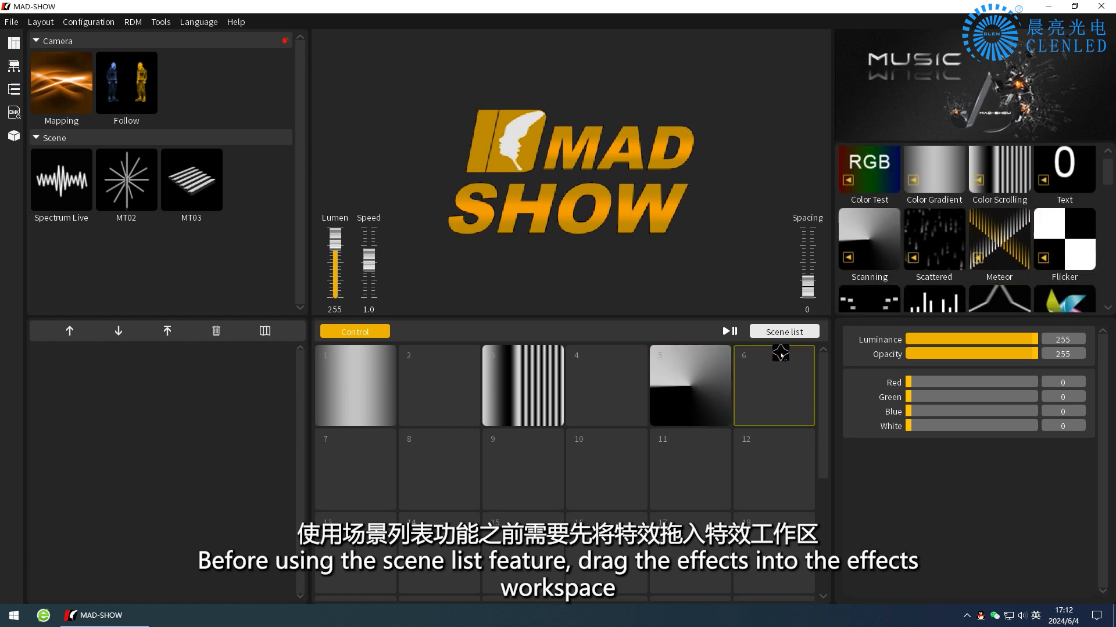
Open the Scene list window from above the effects workspace.
click(783, 332)
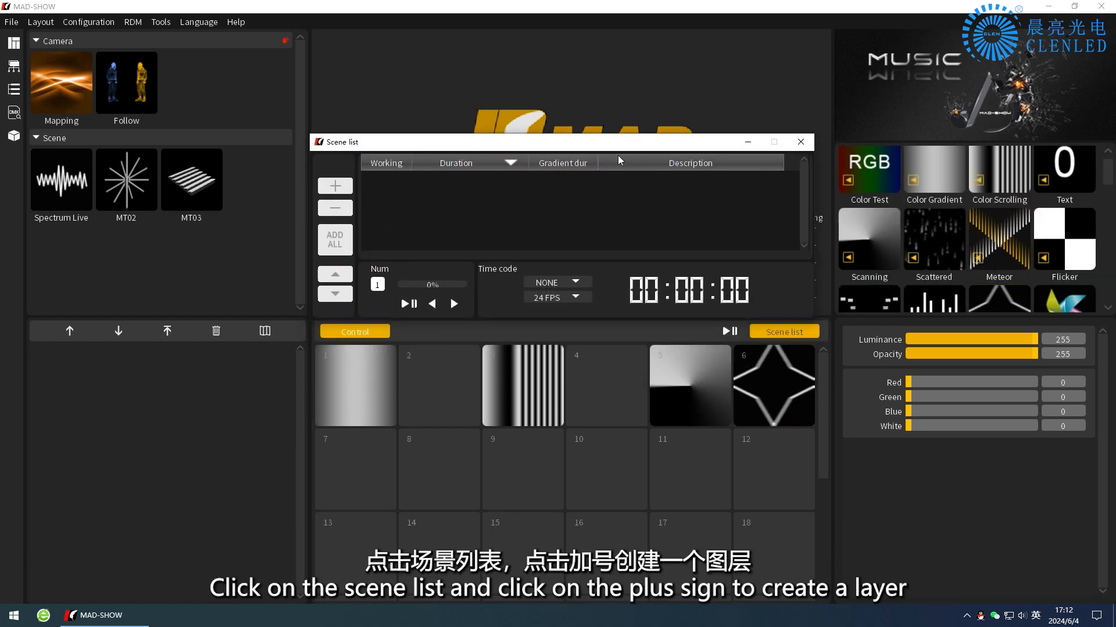
Add layers to the scene list and set their Working effects to 3, 6, 5, 1.
click(335, 186)
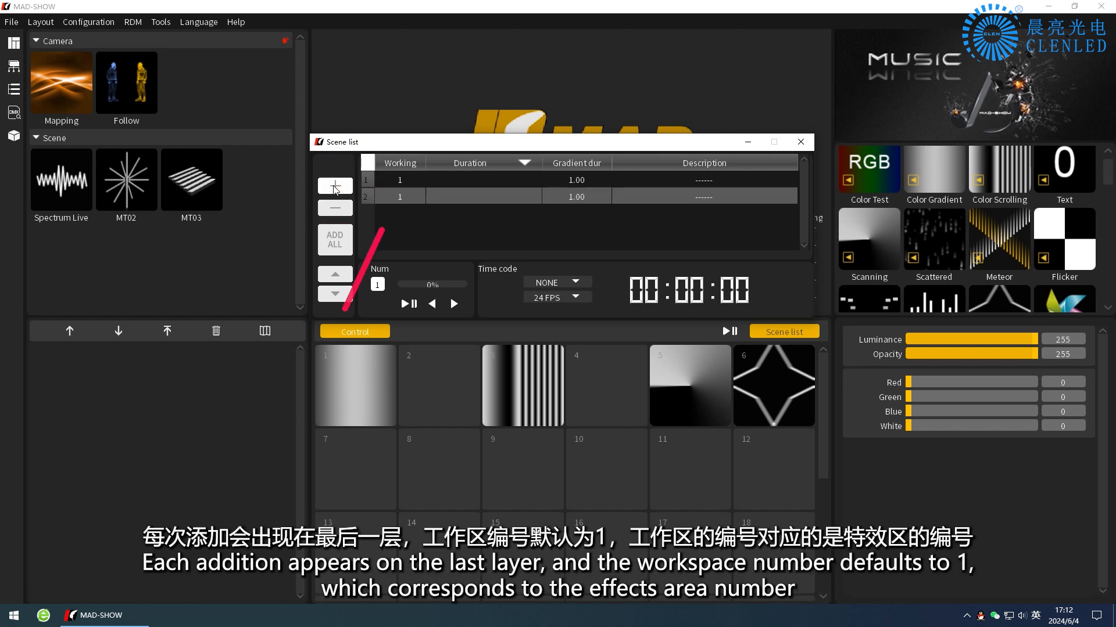
click(335, 185)
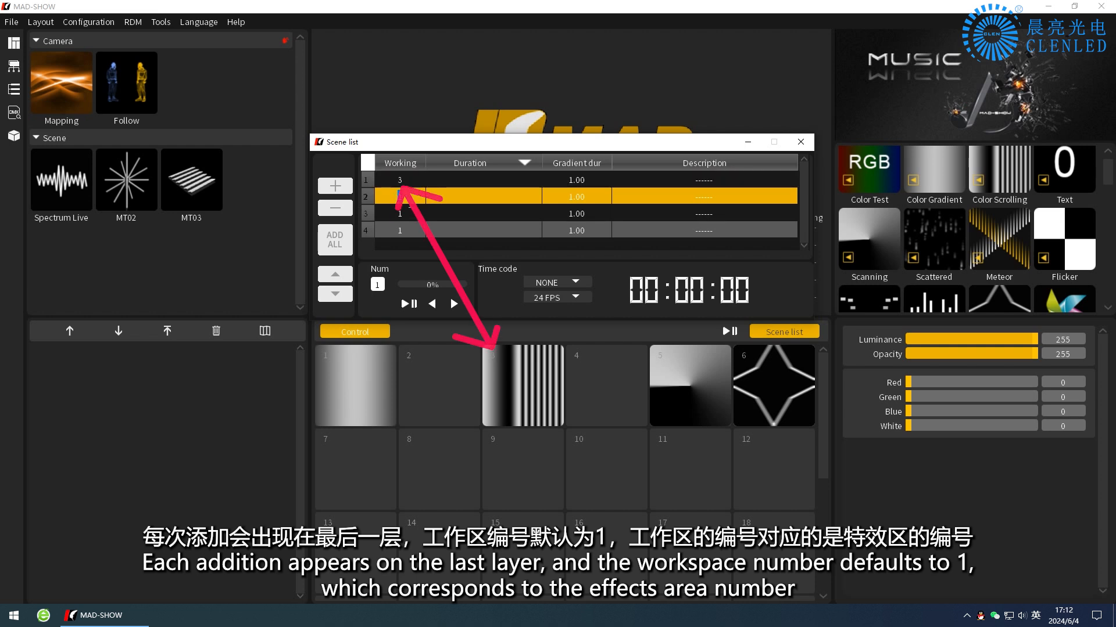
click(484, 212)
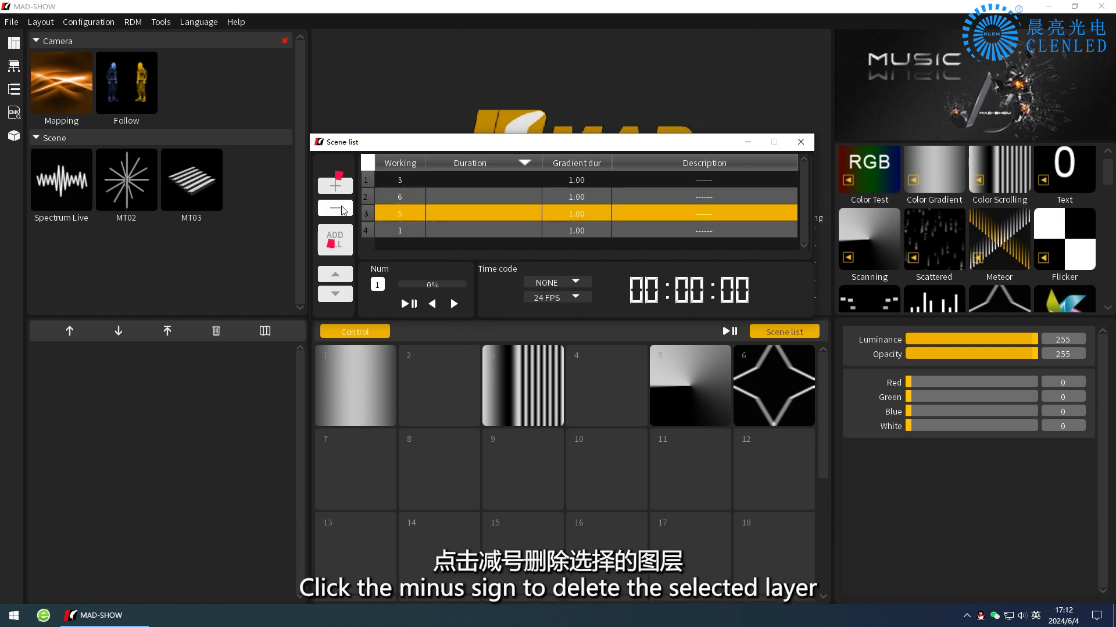
Replace the layers, enter a 500 duration and edit the first layer's gradient time.
click(333, 208)
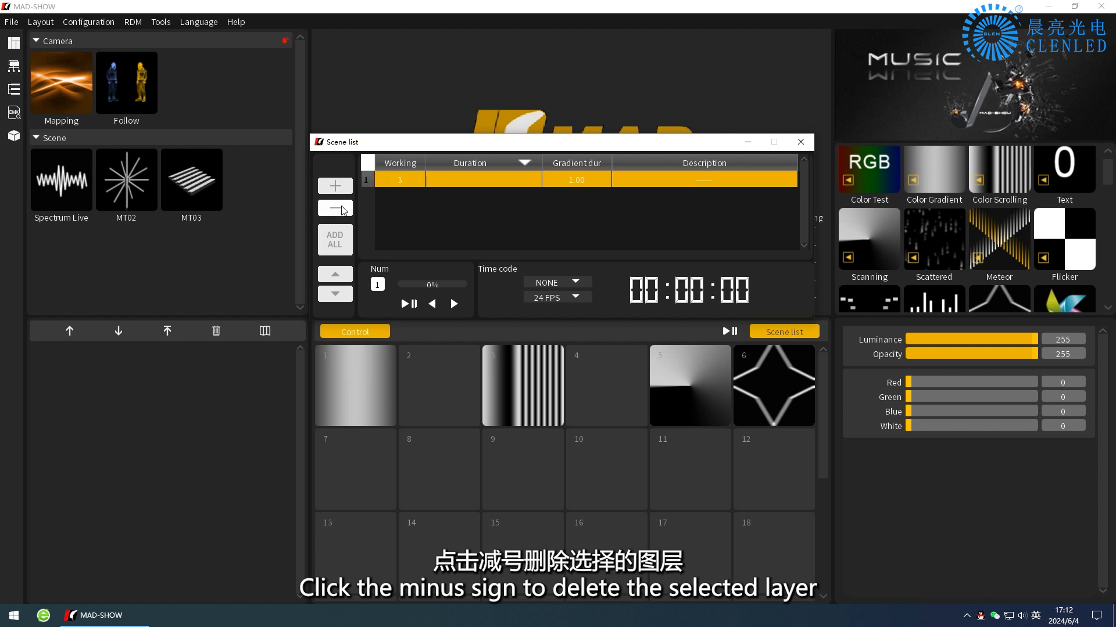
click(335, 240)
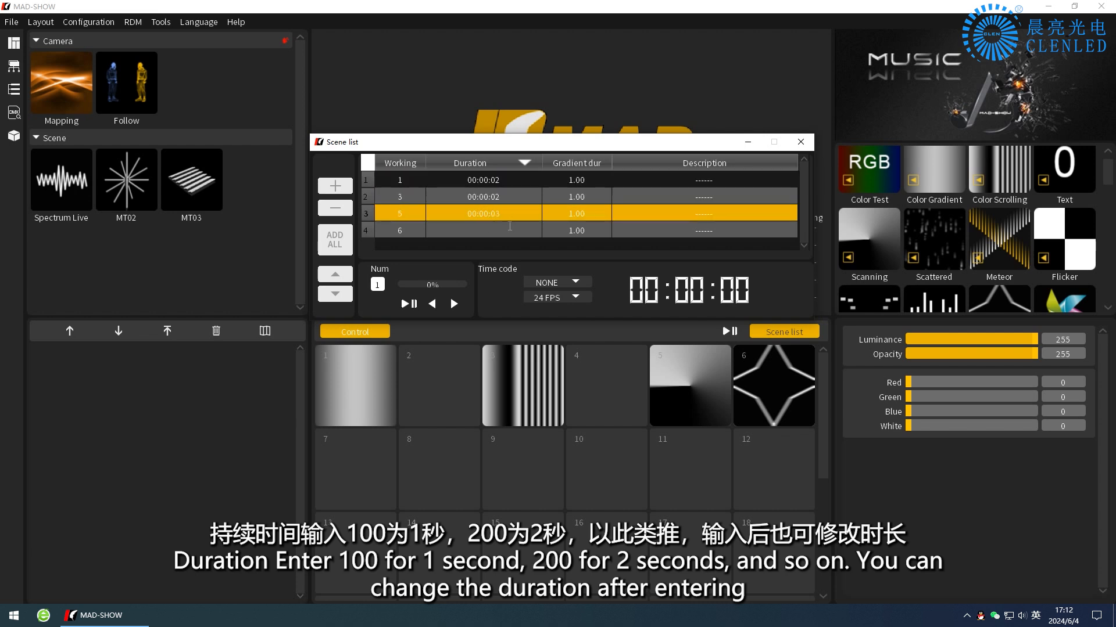
text(500)
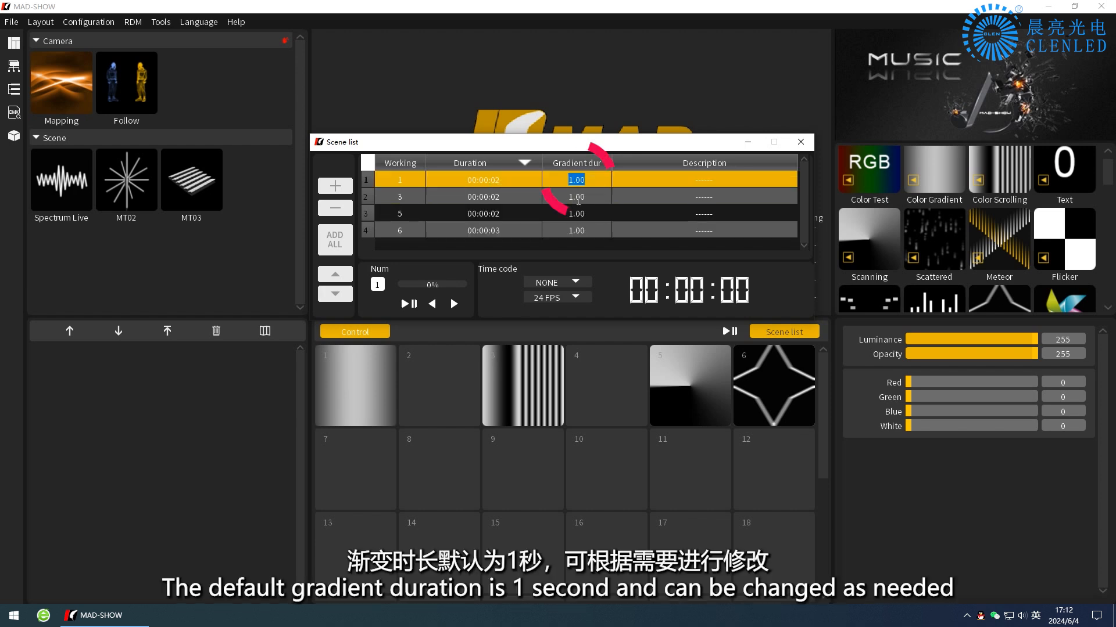
click(577, 196)
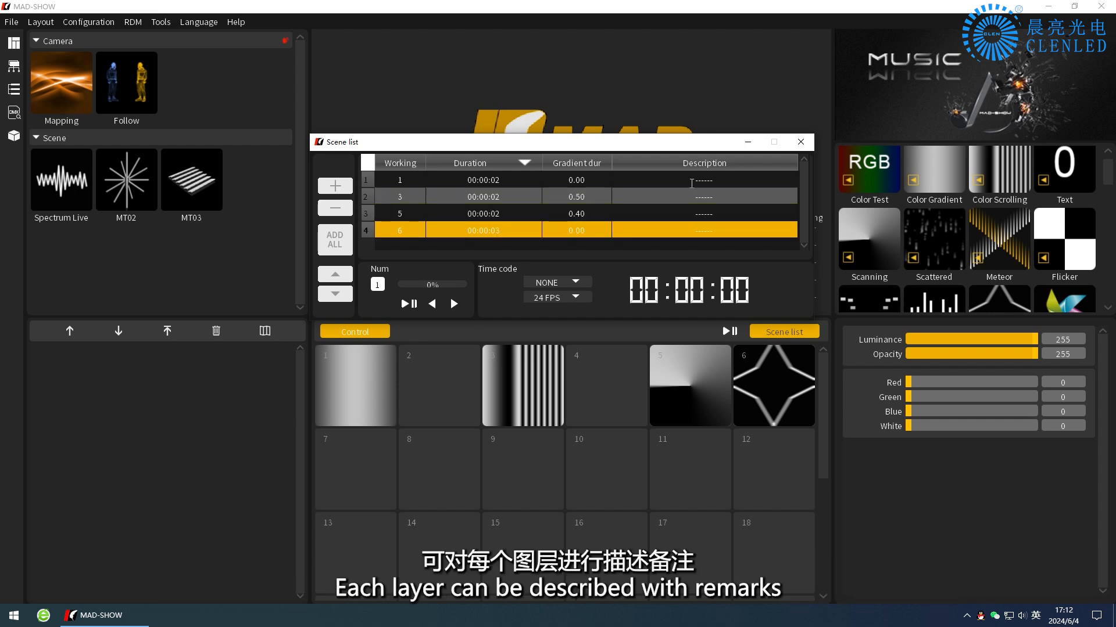
Add remark XXXX to the first layer, then select the third layer.
click(704, 196)
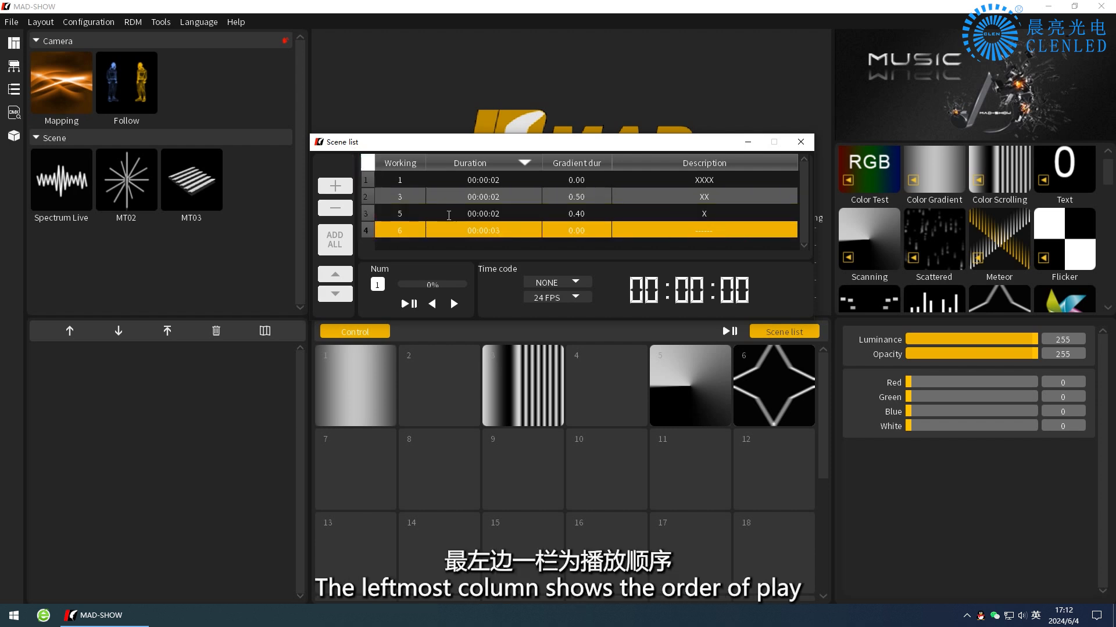
click(333, 276)
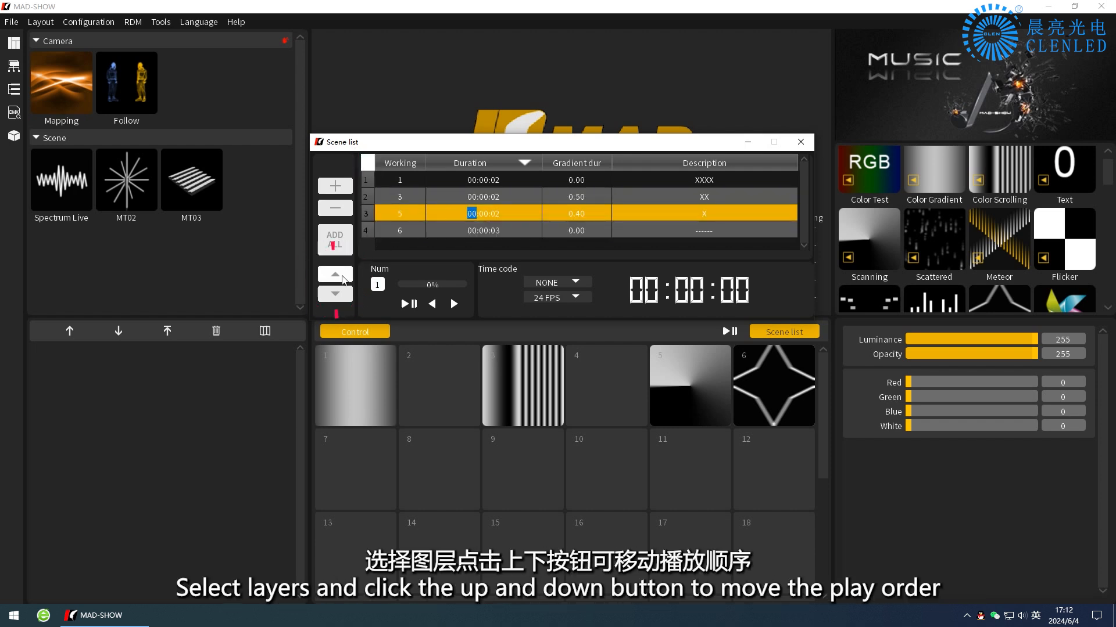
Move the selected layer earlier so effects play in the order 5, 3, 6, 1.
click(333, 273)
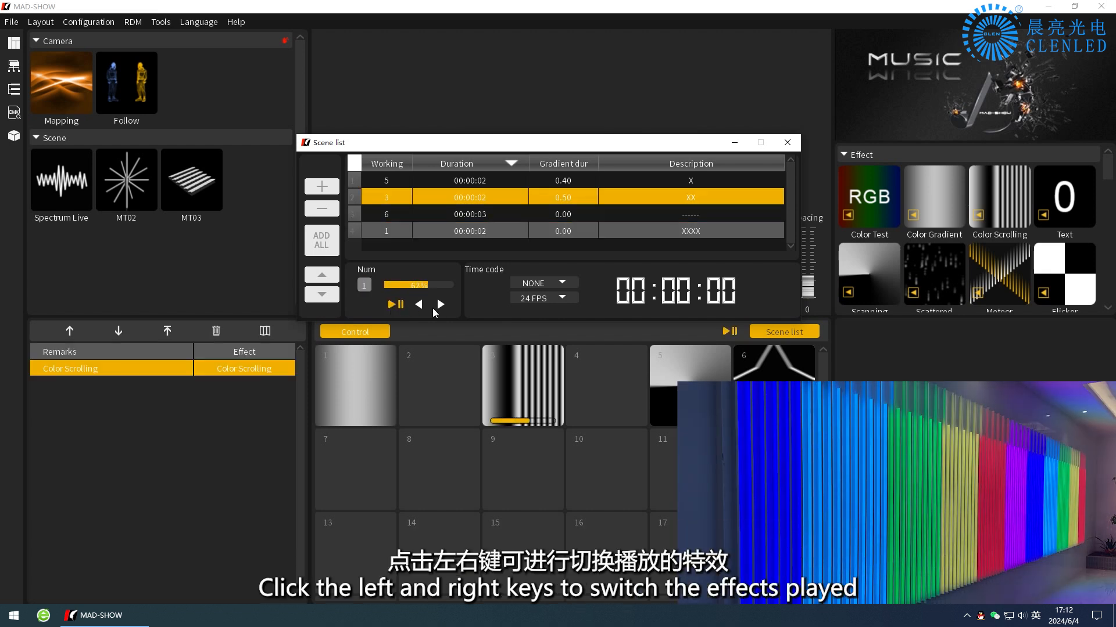
Switch between sequence effects, pause playback, and play the sequence from the main screen.
click(440, 305)
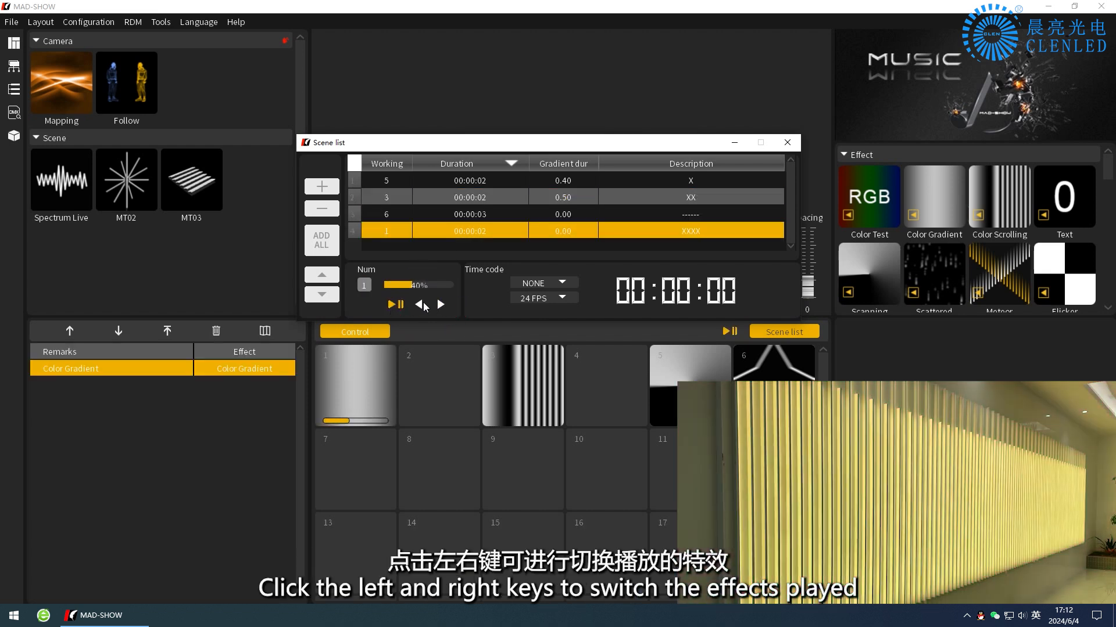
click(421, 304)
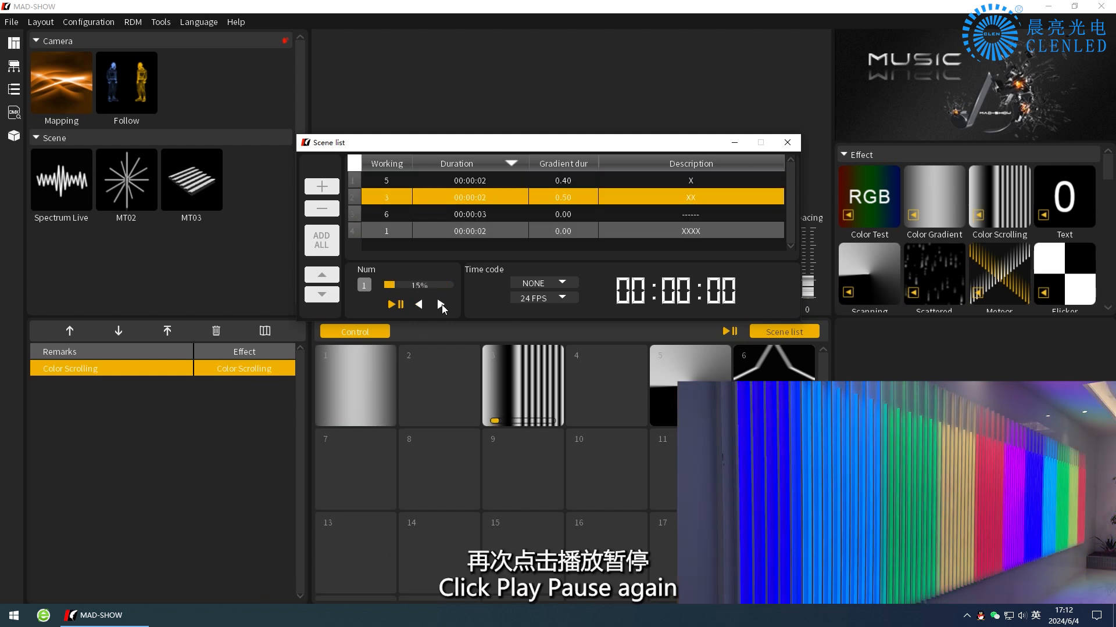
click(391, 303)
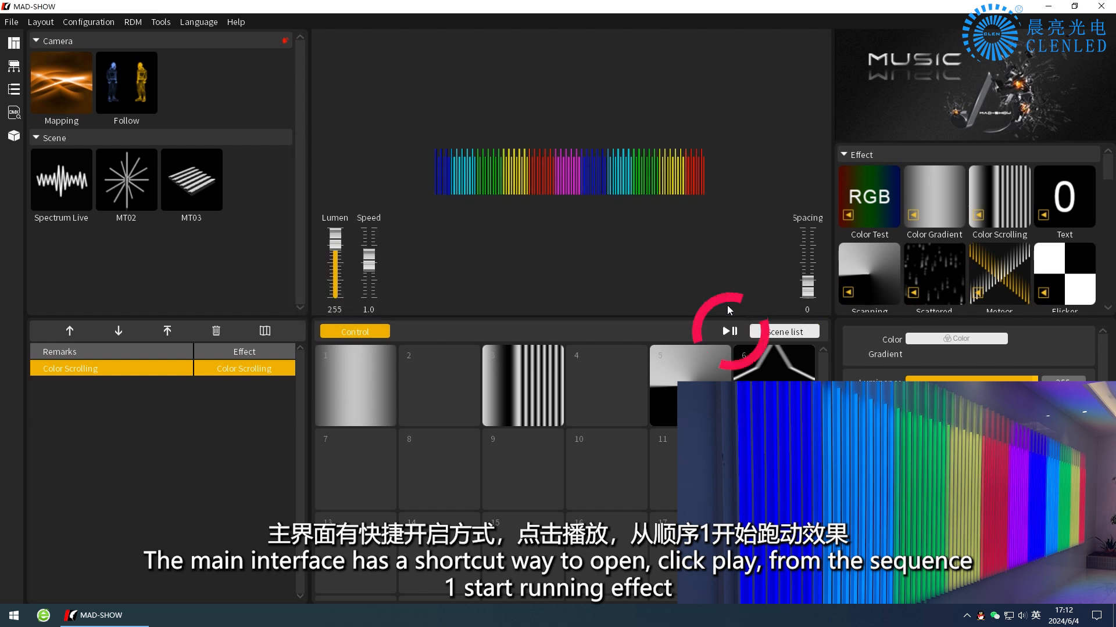
click(723, 330)
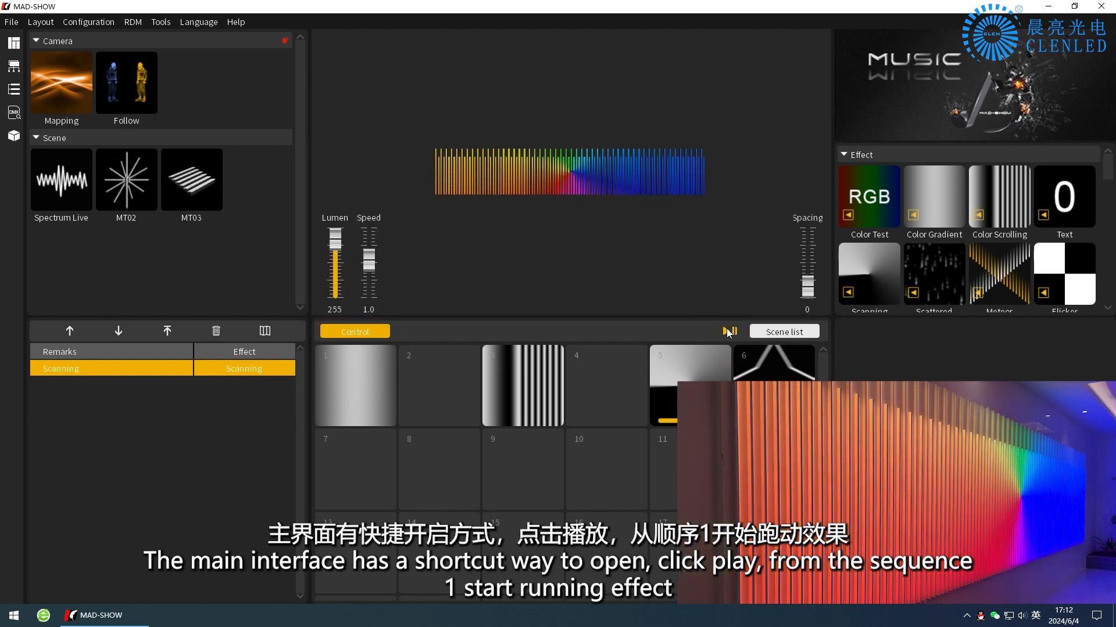